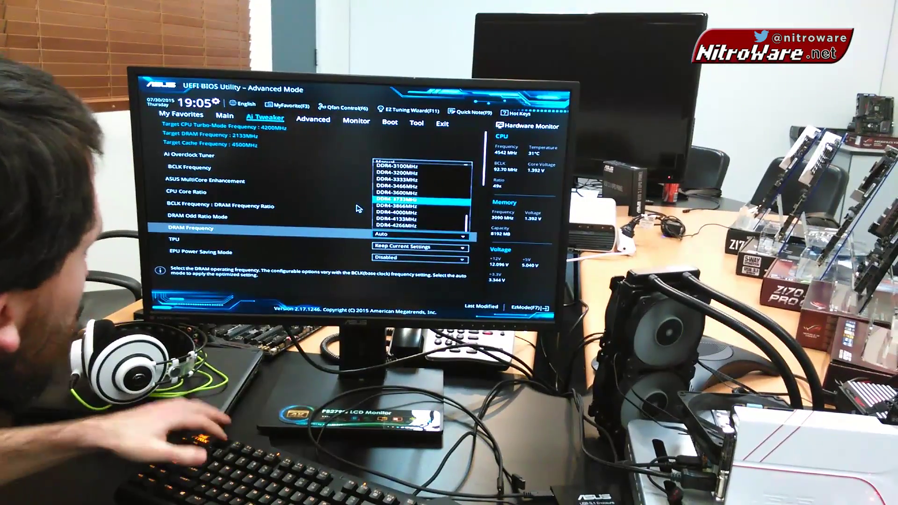
- Close the DRAM Frequency list and go to the Tool tab listing EZ Flash 3 and overclocking profiles
click(416, 123)
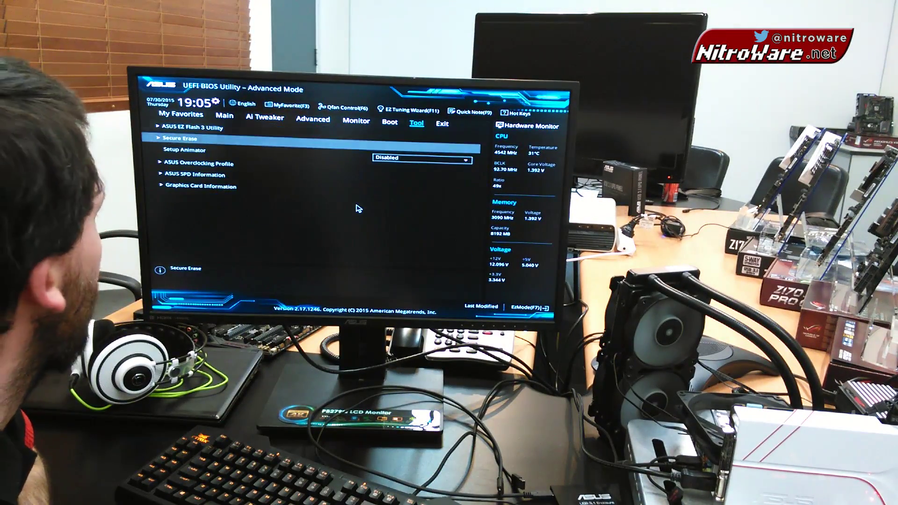